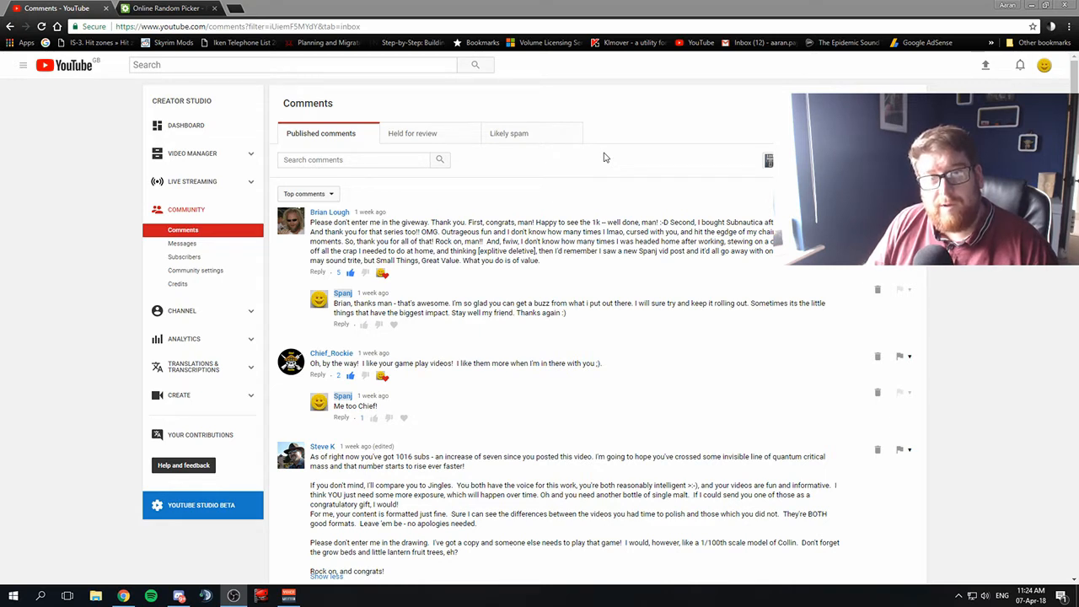
pyautogui.moveTo(851, 432)
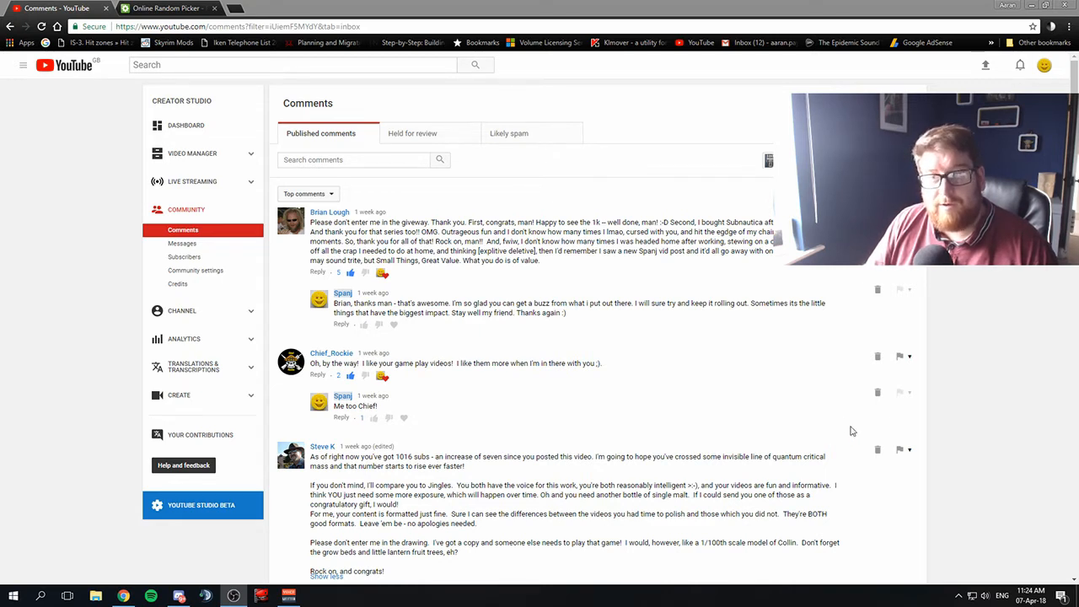
# Scroll down through the page to review the giveaway commenters' names.
pyautogui.scroll(-3)
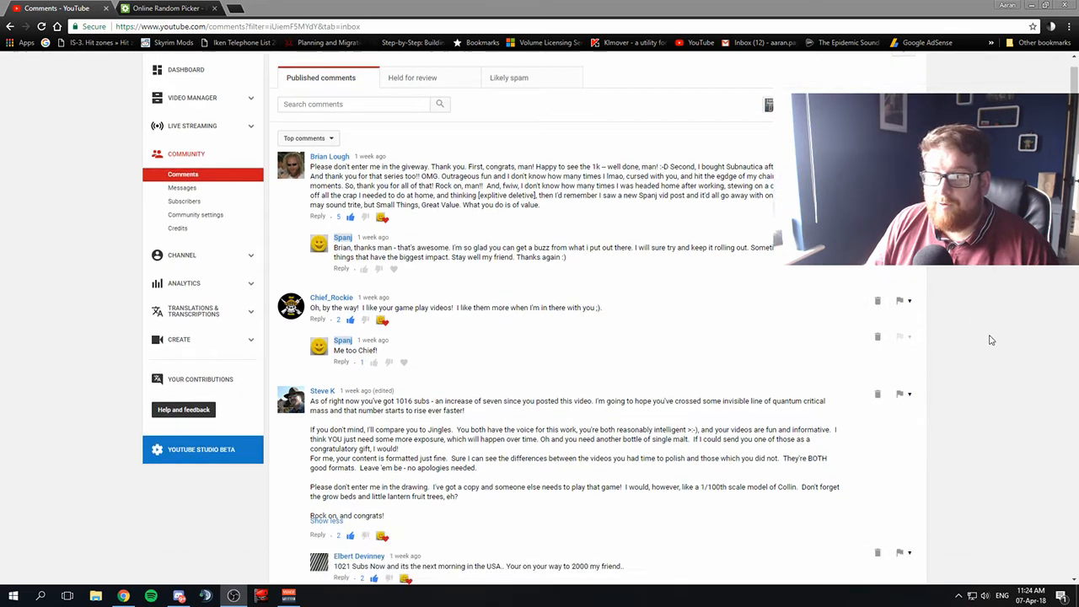
pyautogui.scroll(-3)
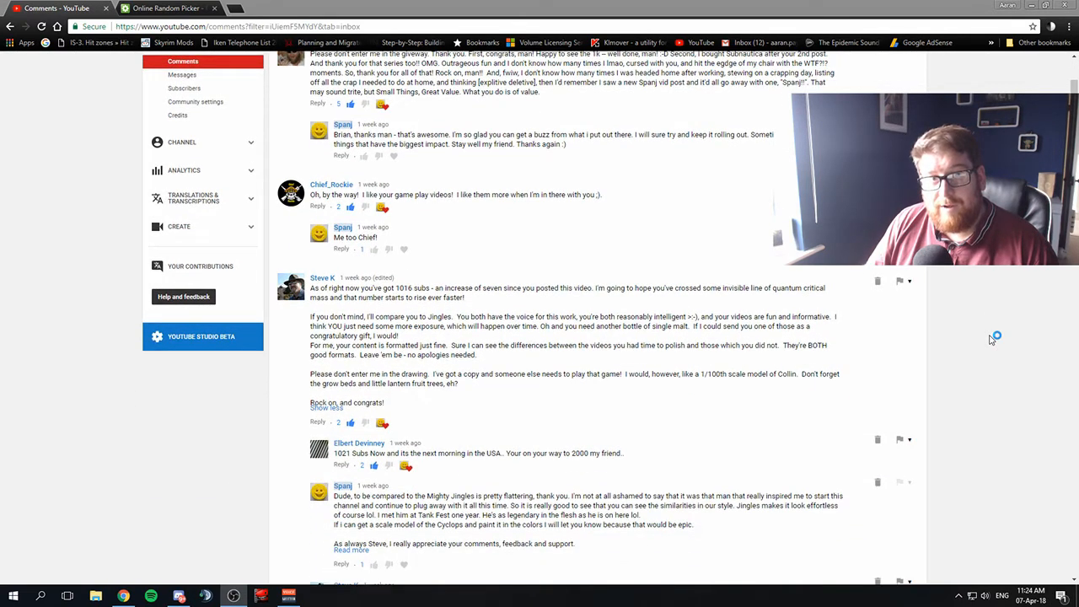
pyautogui.scroll(-3)
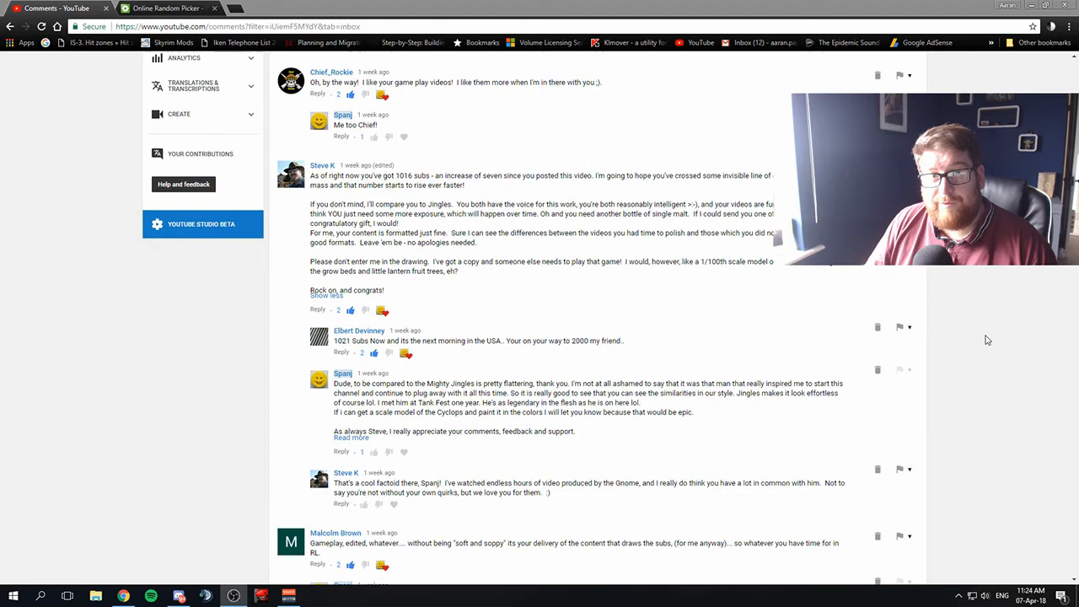
pyautogui.scroll(-3)
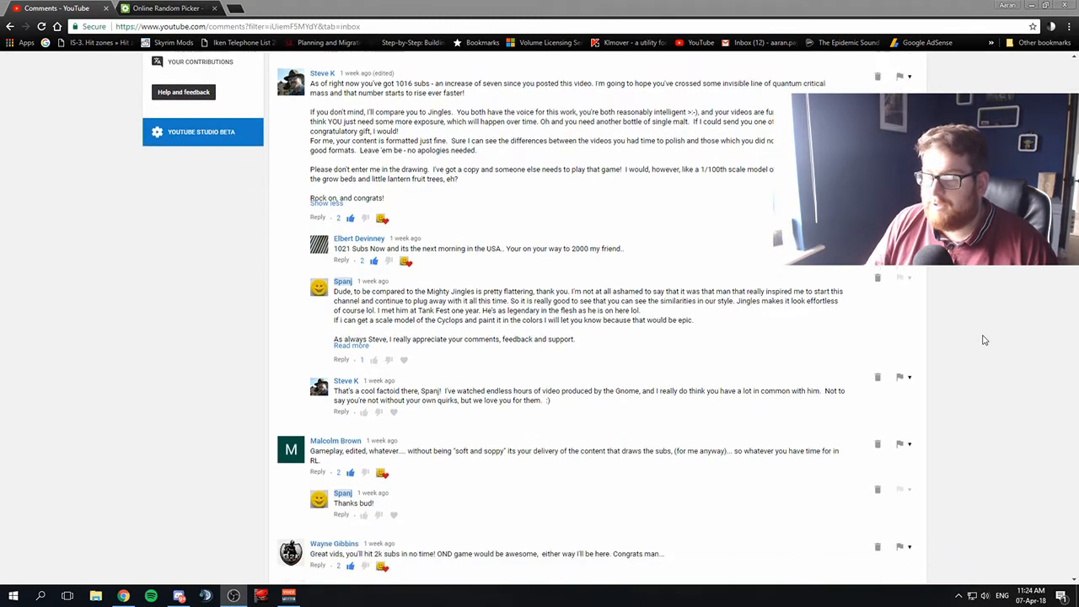
pyautogui.scroll(-3)
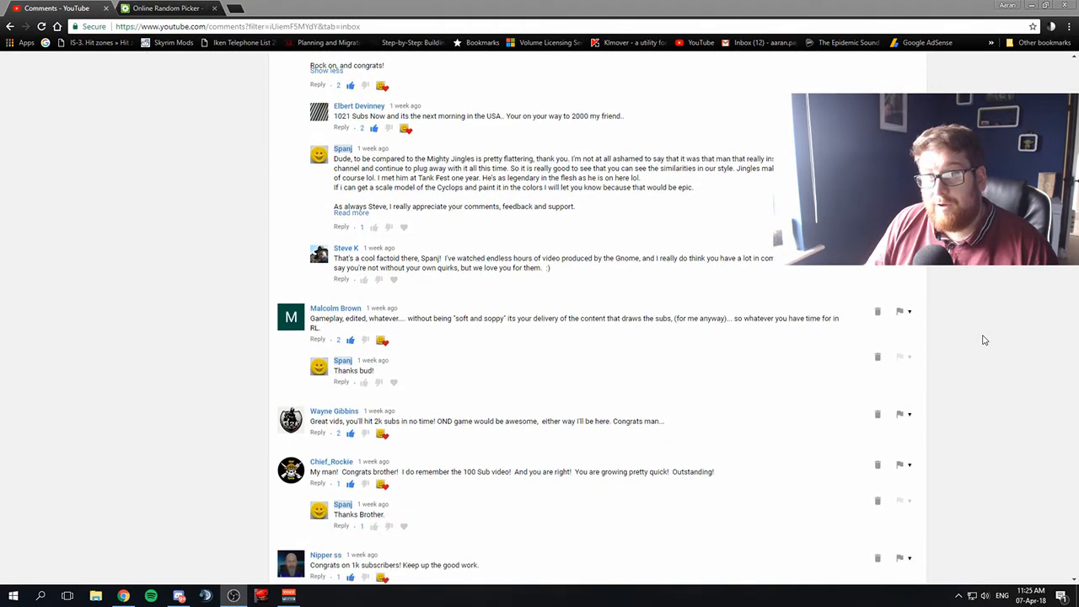
pyautogui.scroll(-3)
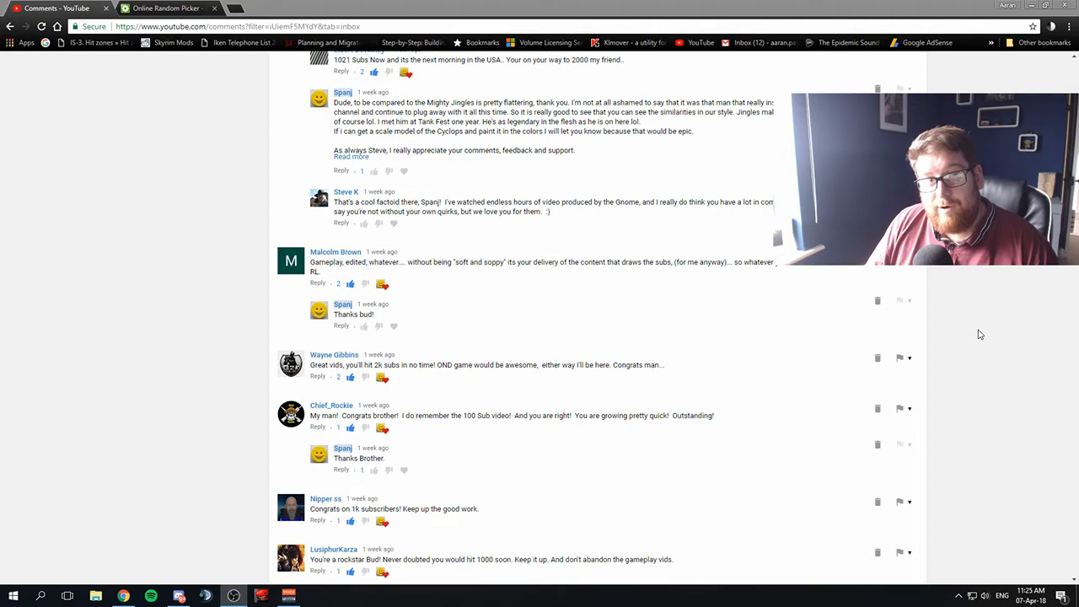
pyautogui.scroll(-3)
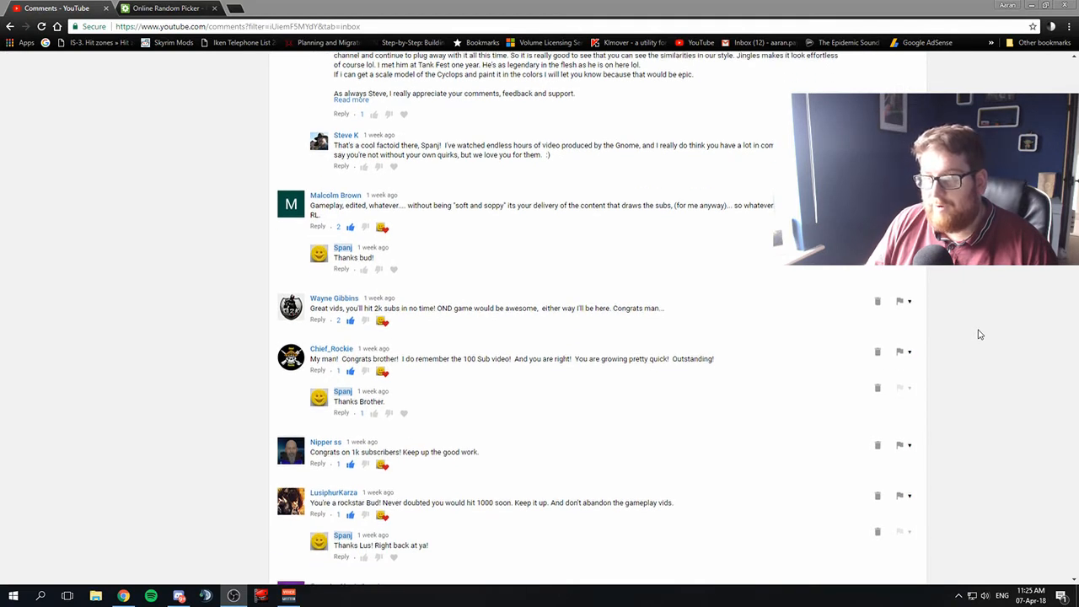
pyautogui.scroll(-3)
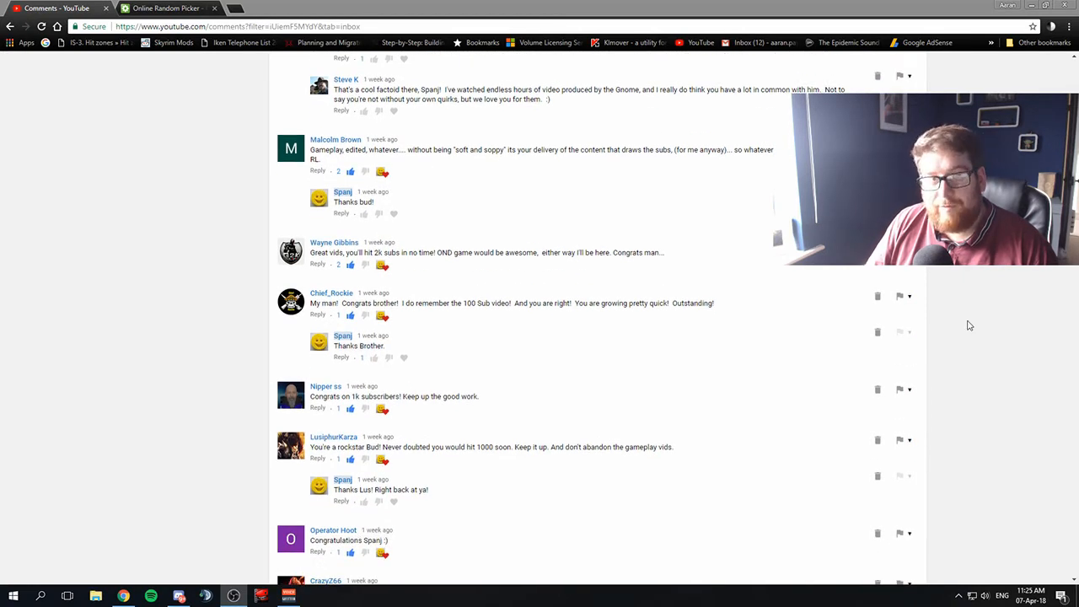
pyautogui.moveTo(934, 314)
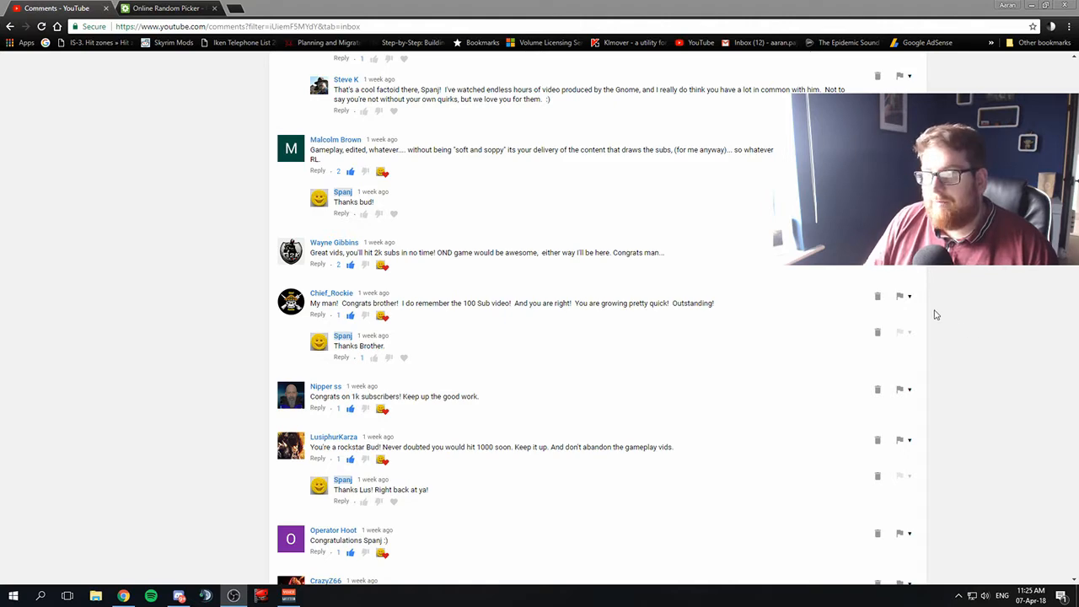
pyautogui.scroll(-3)
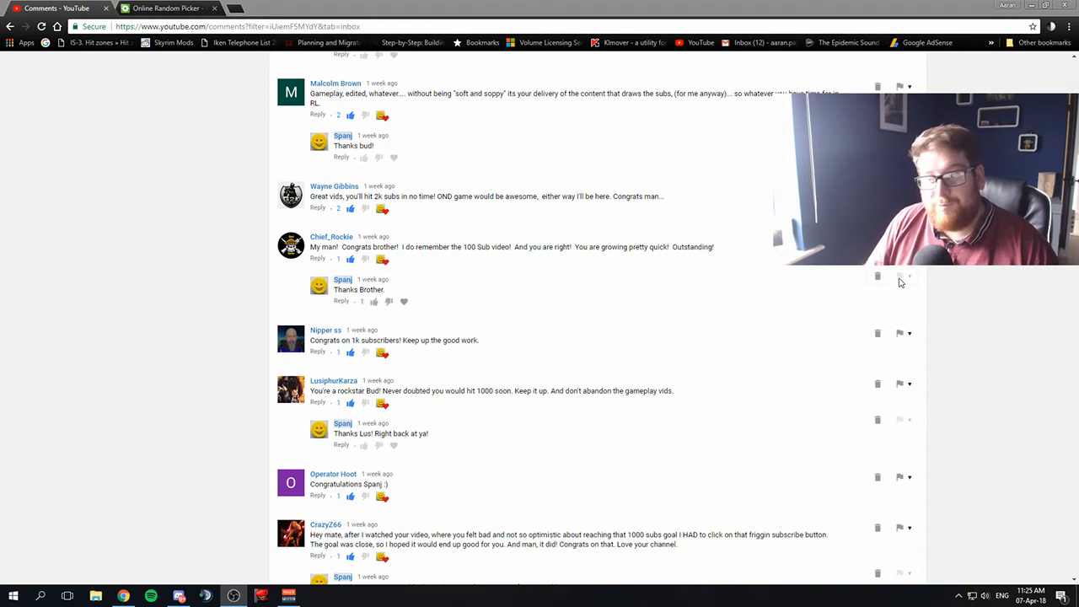
pyautogui.scroll(-3)
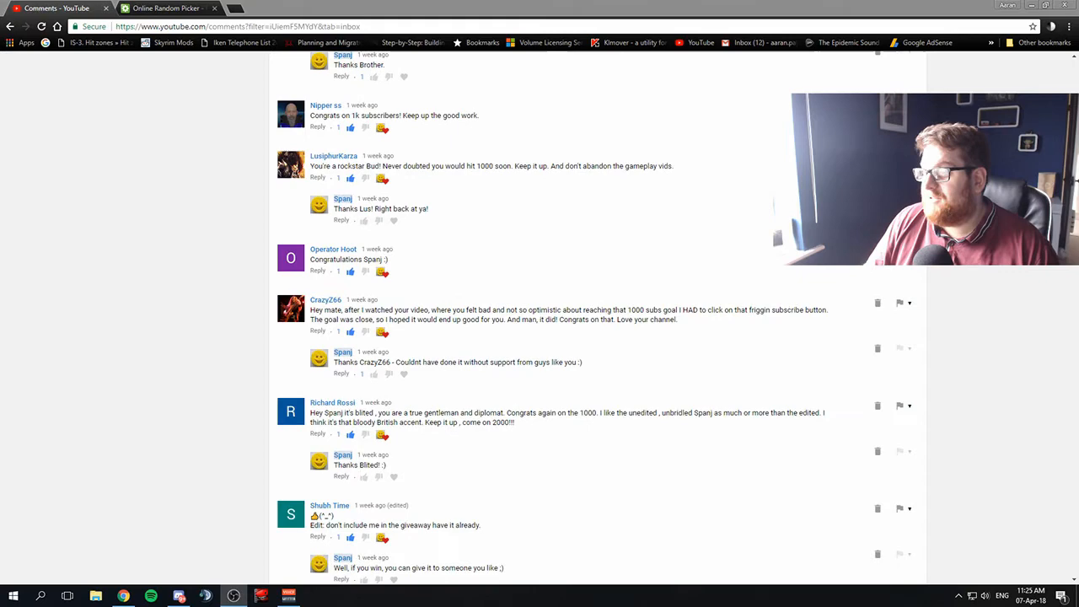
pyautogui.scroll(-3)
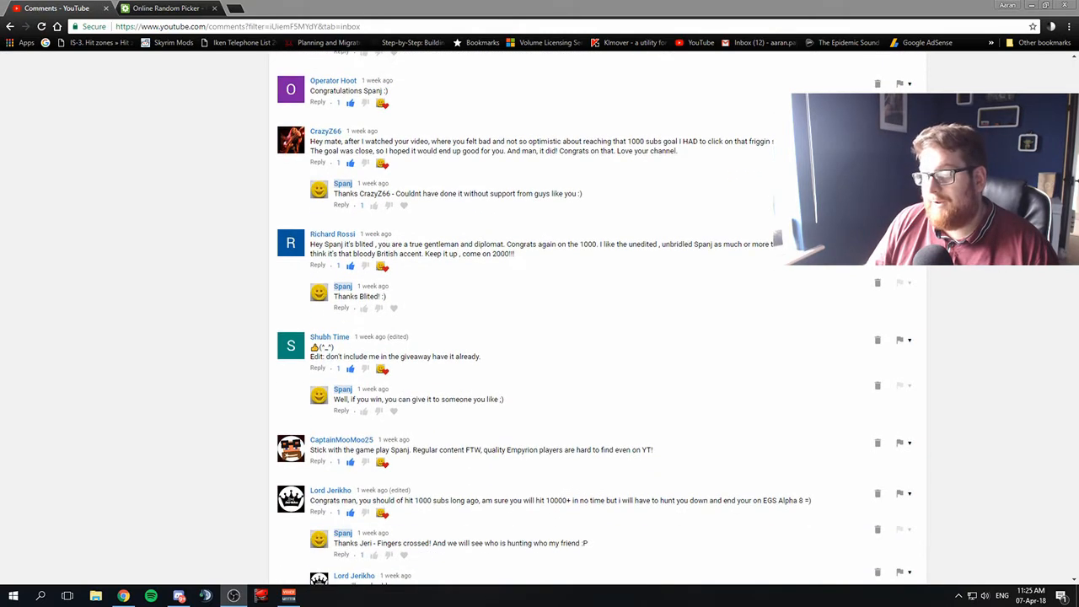
pyautogui.scroll(-3)
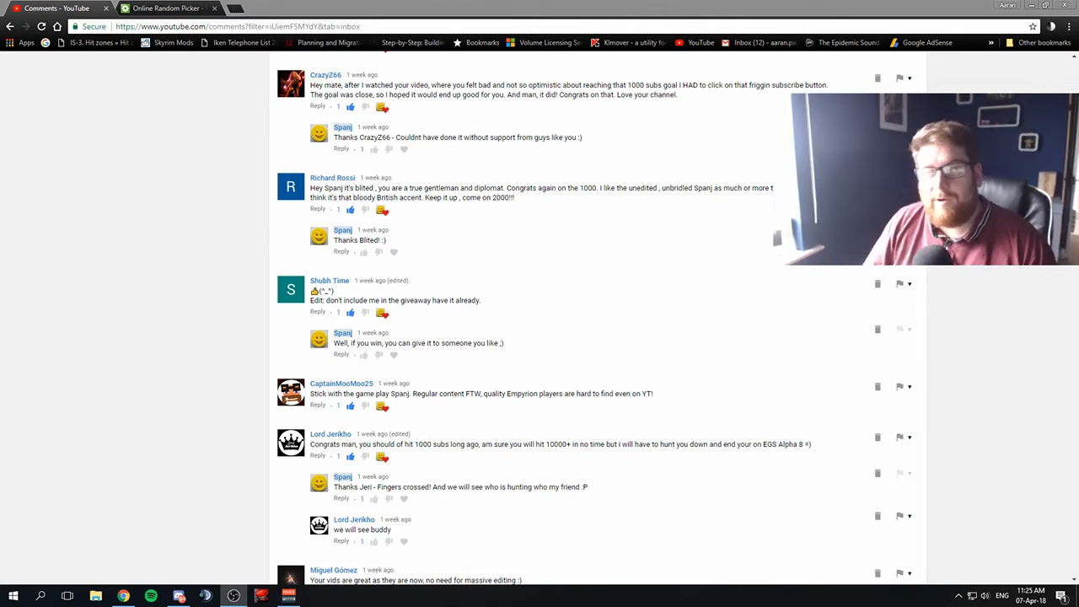
pyautogui.scroll(-3)
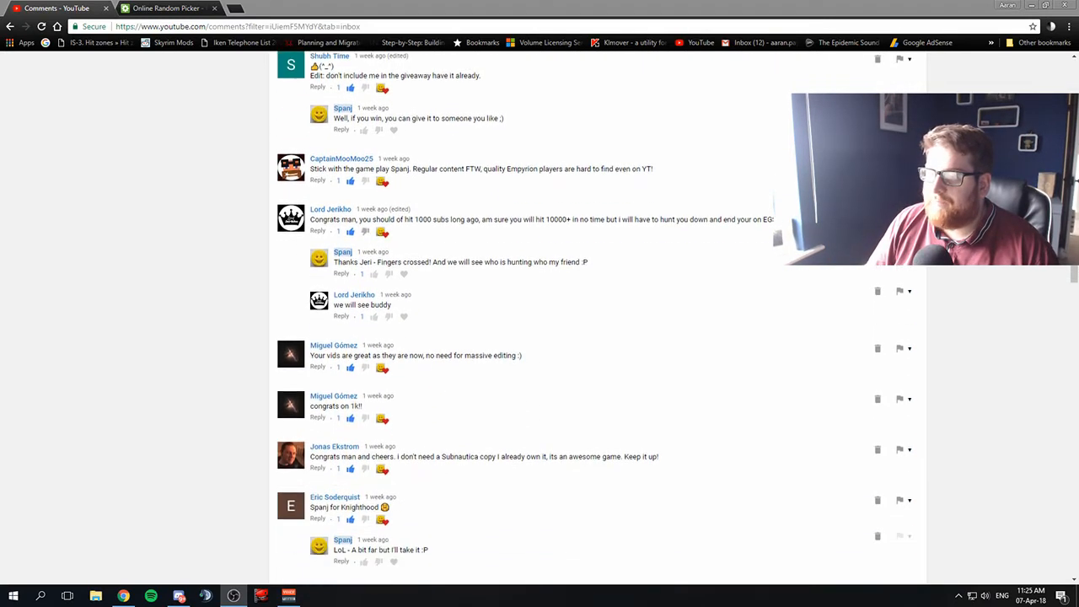
pyautogui.scroll(-3)
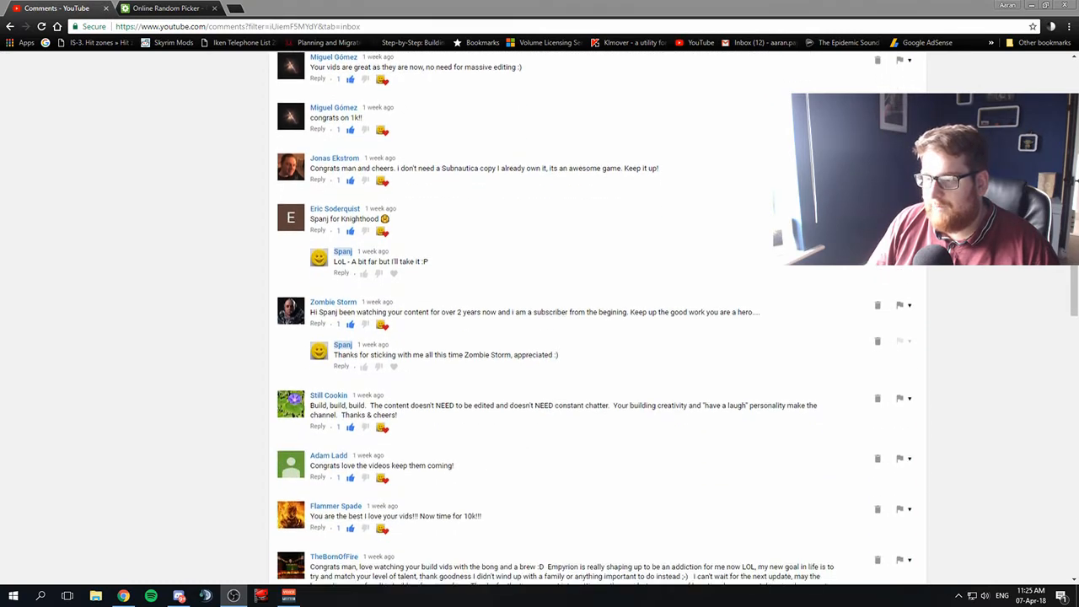
pyautogui.scroll(-3)
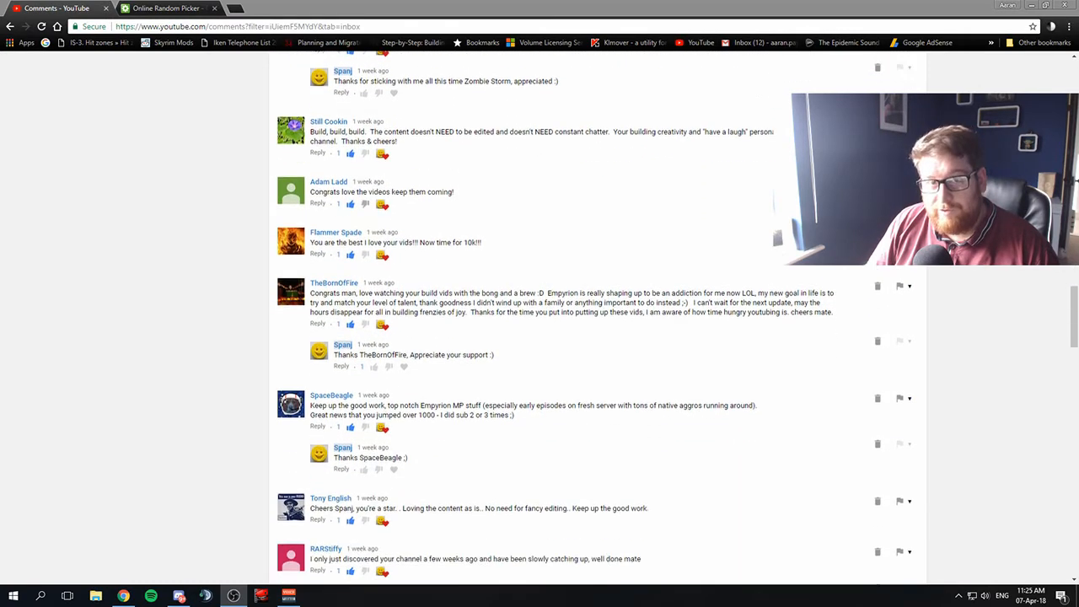
pyautogui.scroll(-3)
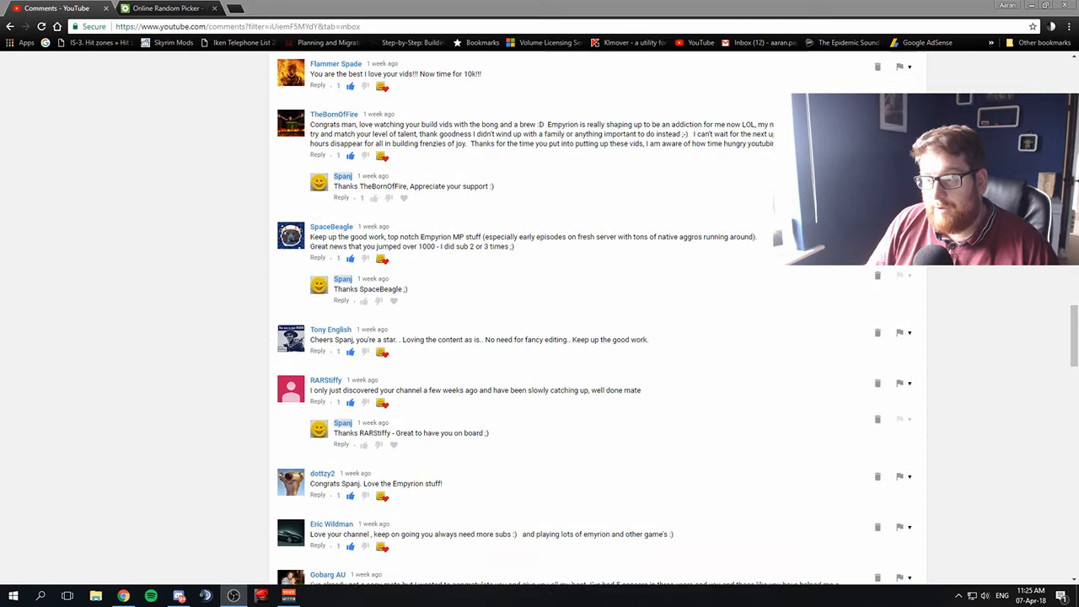
pyautogui.scroll(-3)
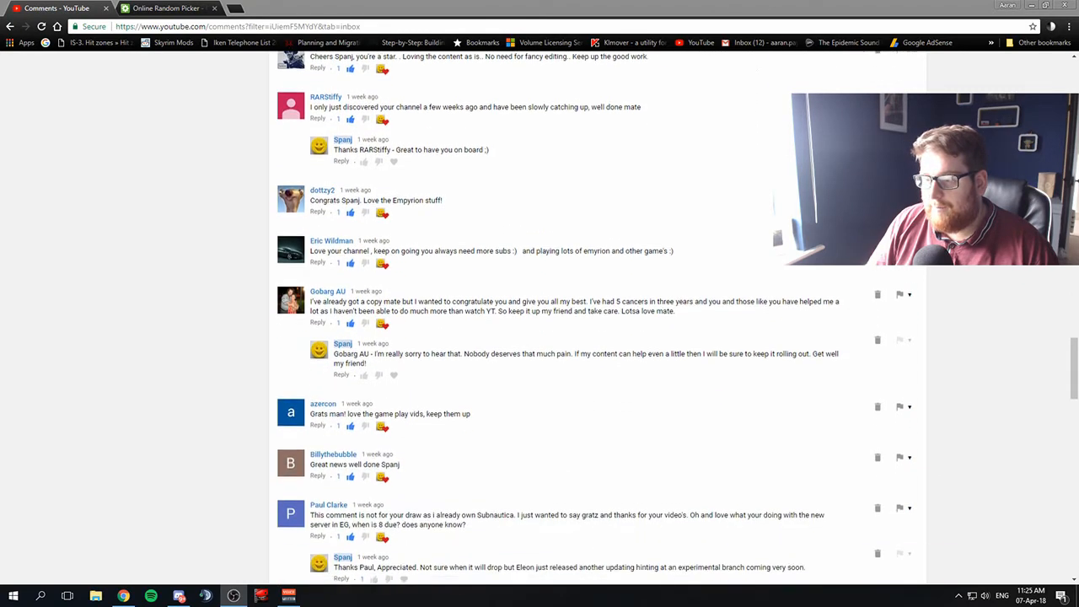
pyautogui.scroll(-3)
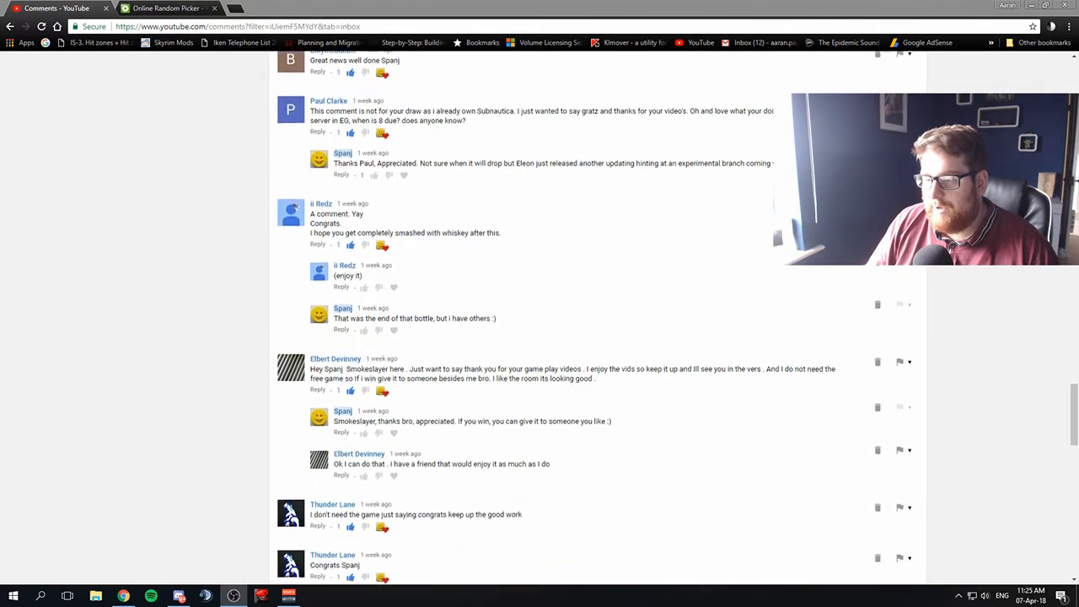
pyautogui.scroll(-3)
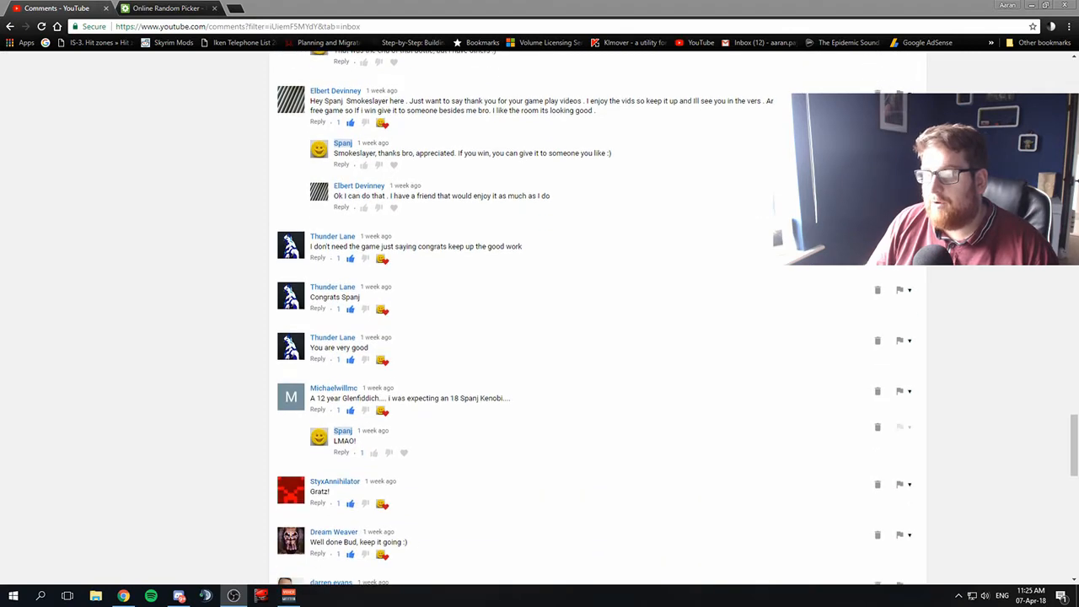
pyautogui.scroll(-3)
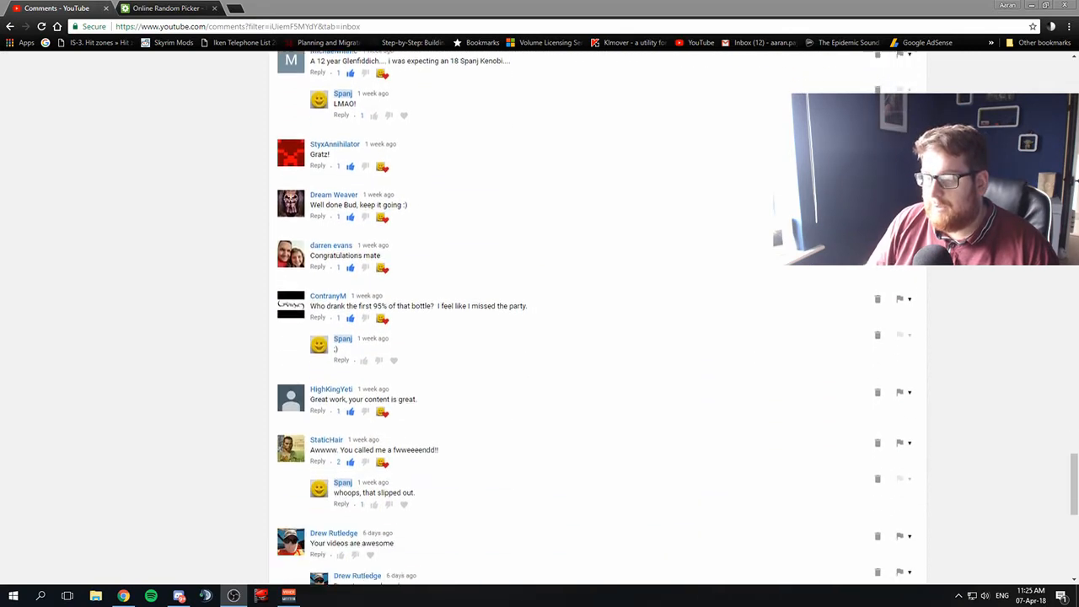
pyautogui.scroll(-3)
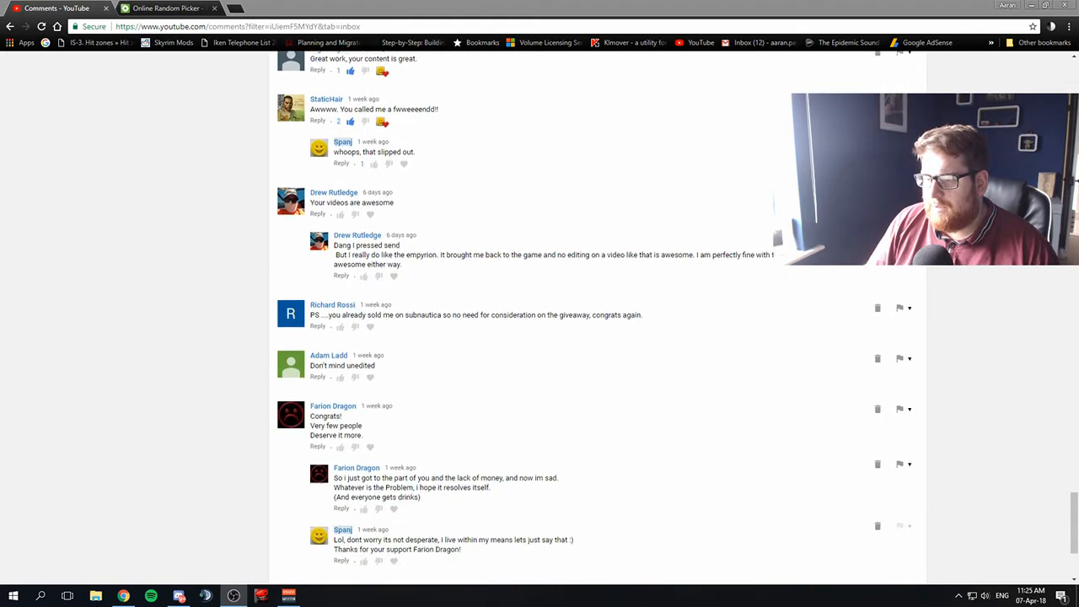
pyautogui.scroll(-3)
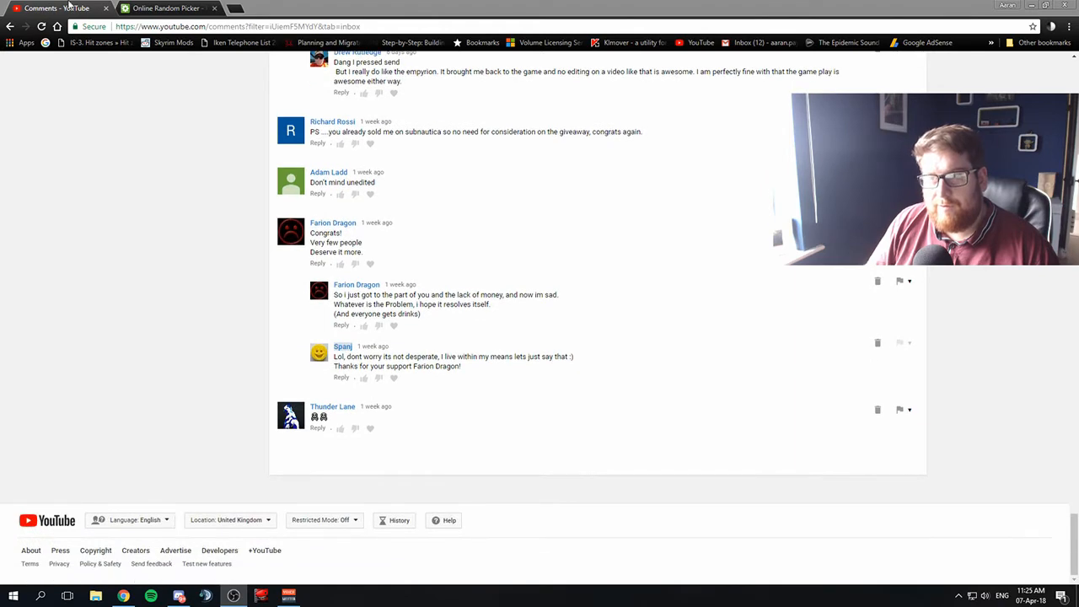
# Switch to the Online Random Picker tab and scroll its name list to the end.
pyautogui.click(168, 9)
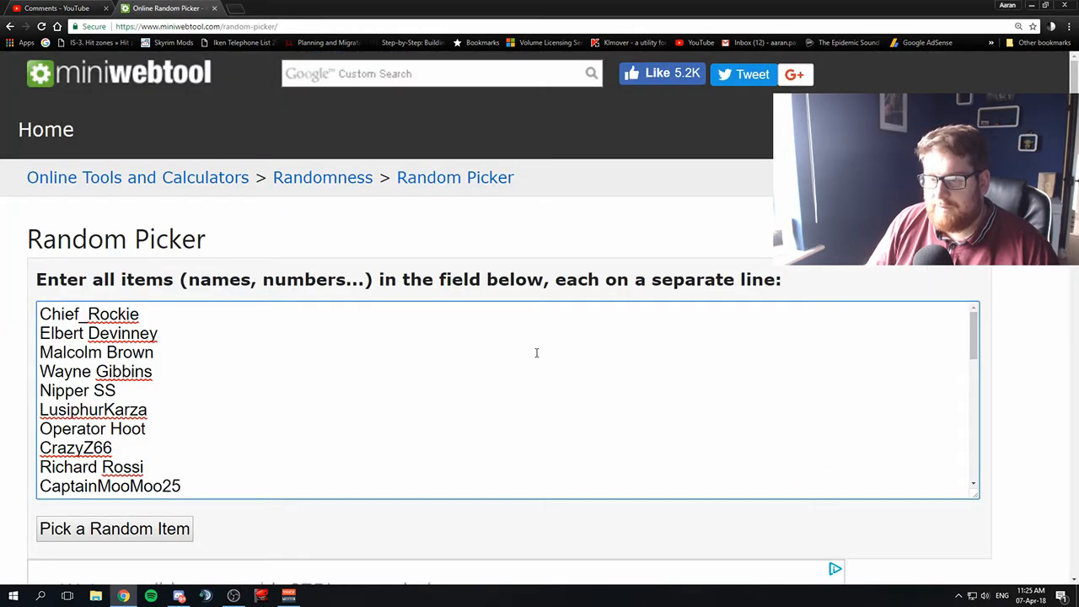
pyautogui.scroll(-3)
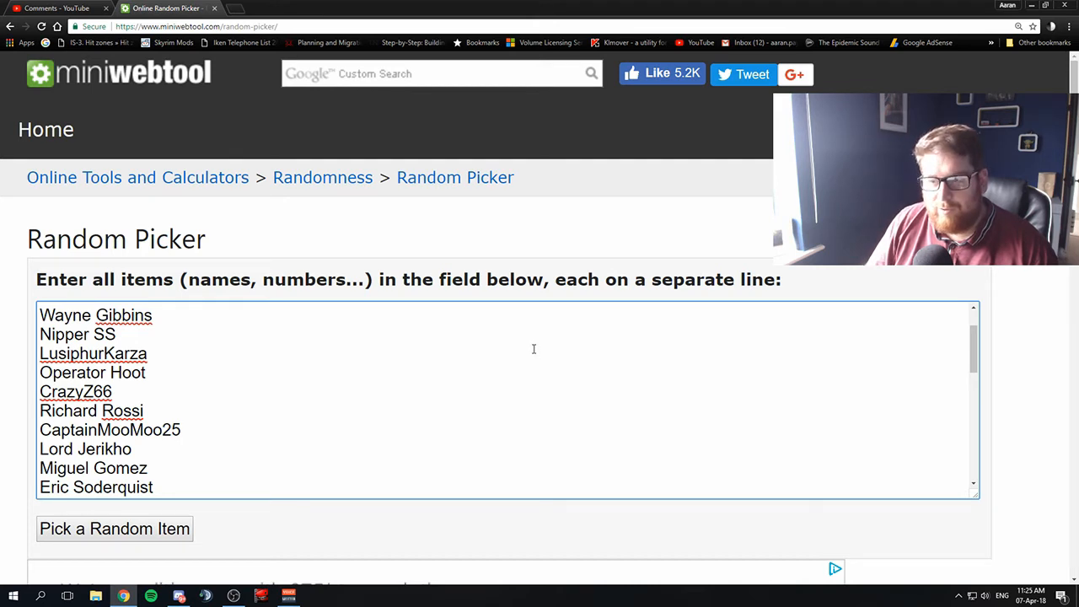
pyautogui.scroll(-3)
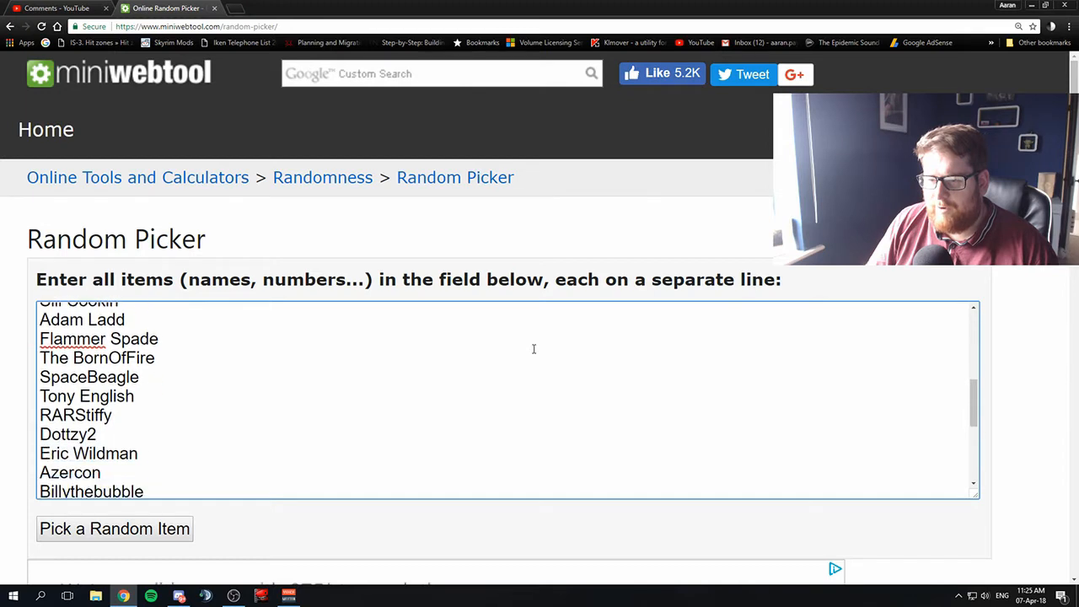
pyautogui.scroll(-3)
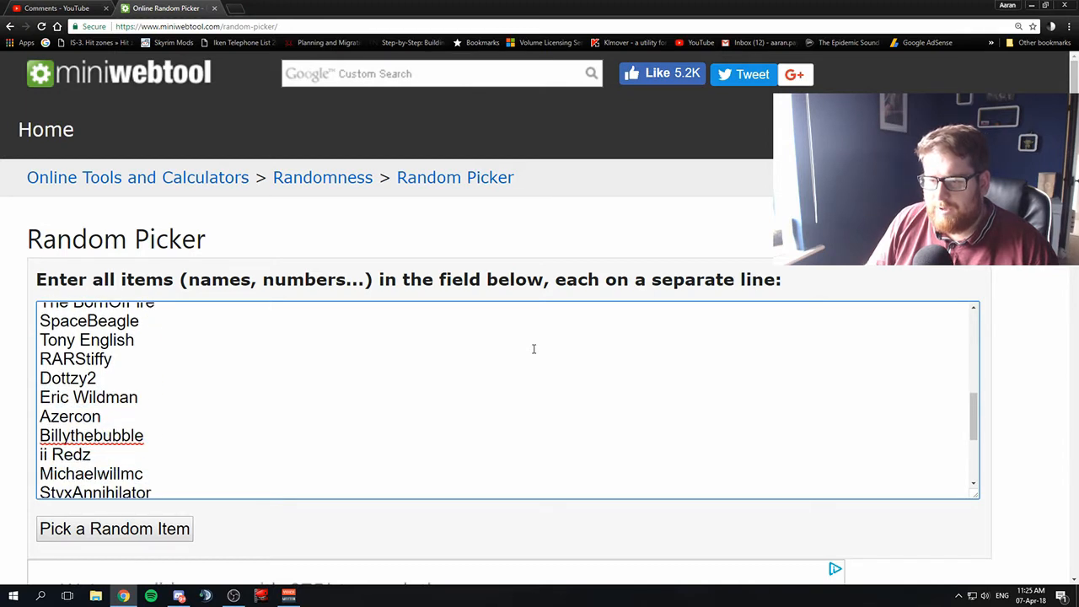
pyautogui.scroll(-3)
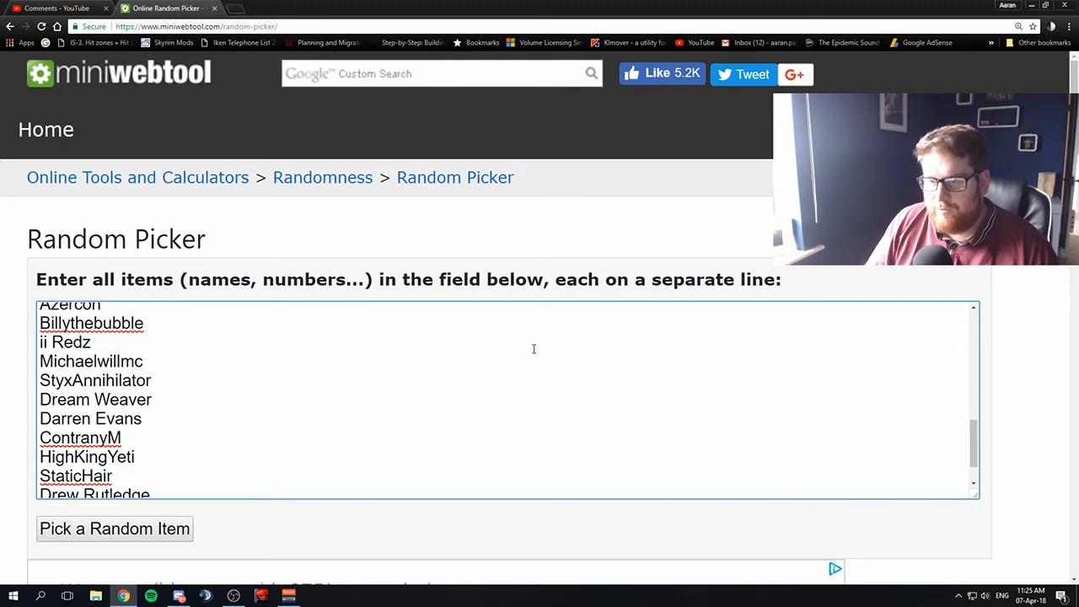
pyautogui.scroll(-3)
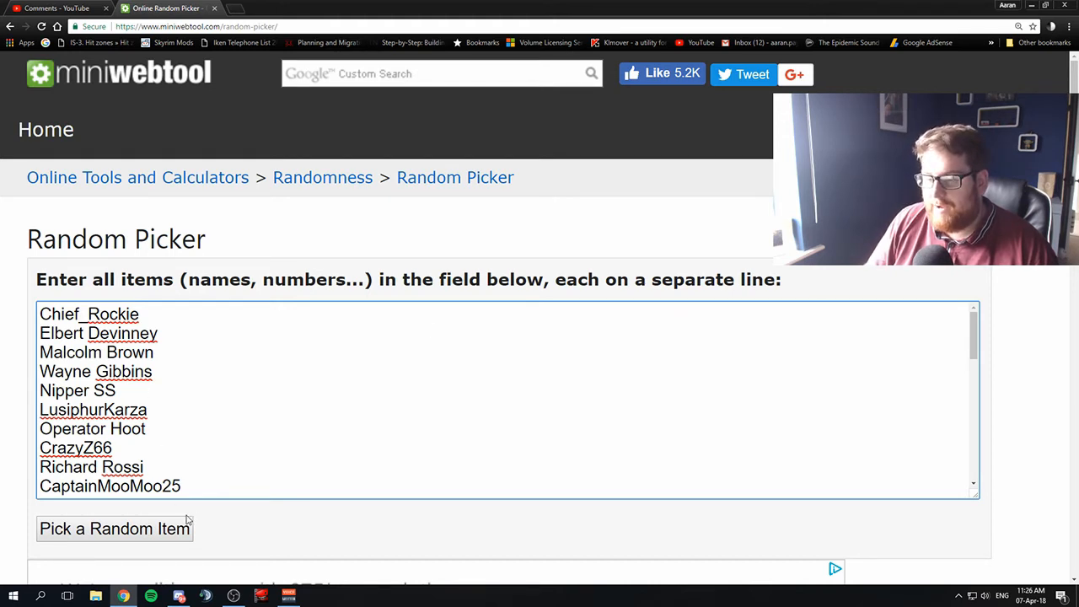
# Run Pick a Random Item on the commenter list to draw a winner.
pyautogui.click(115, 529)
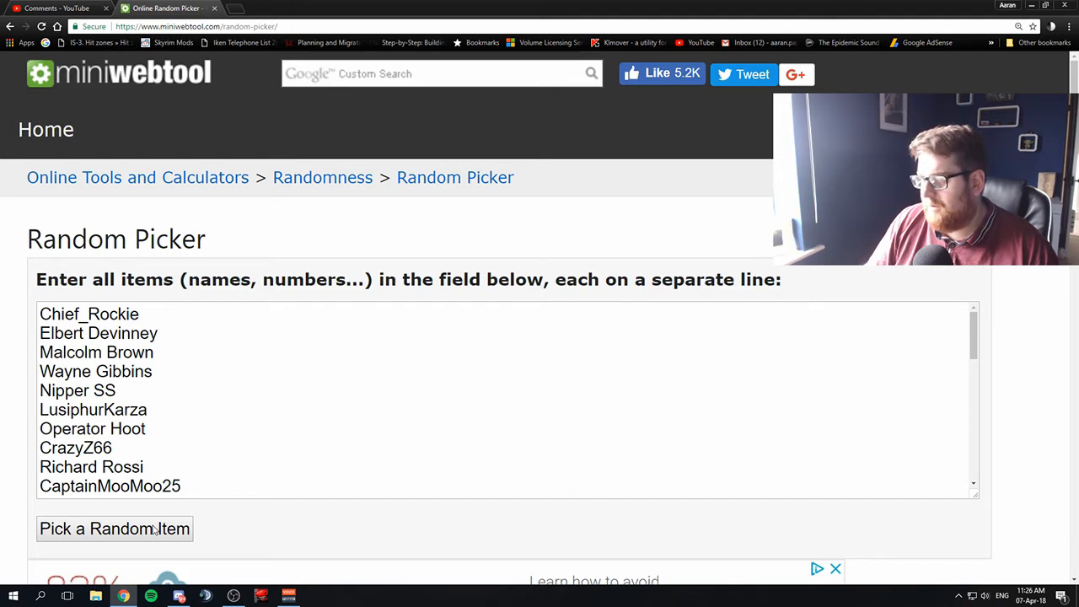
pyautogui.scroll(-3)
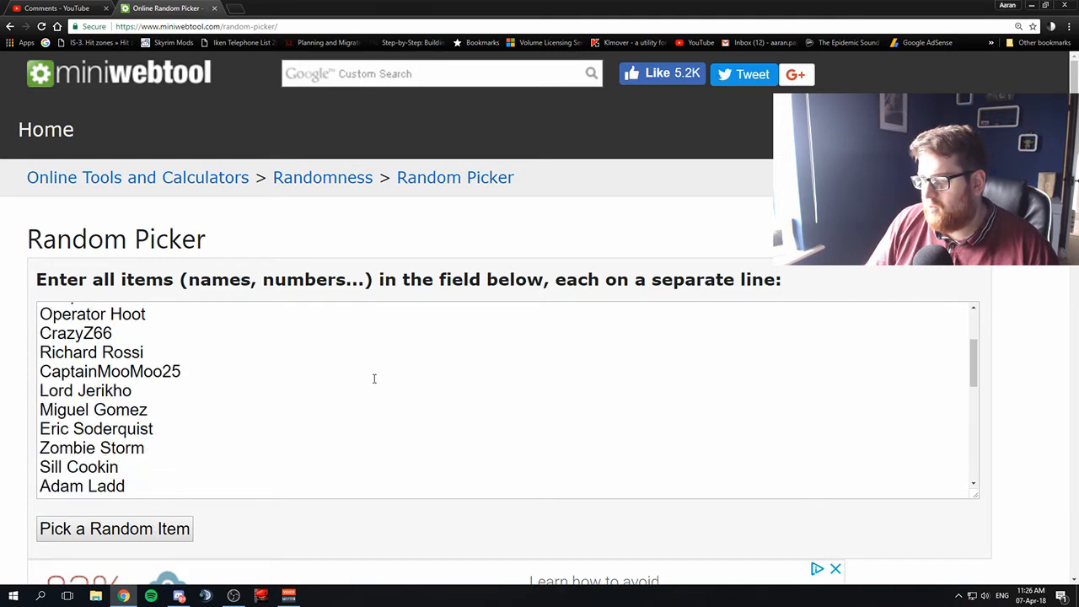
pyautogui.click(114, 528)
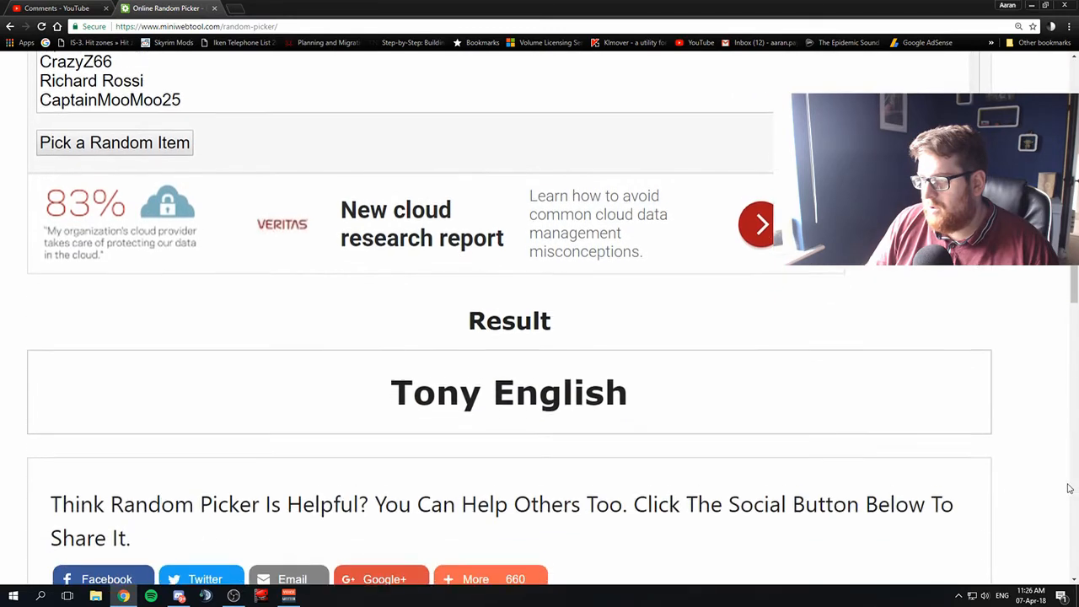
pyautogui.scroll(-3)
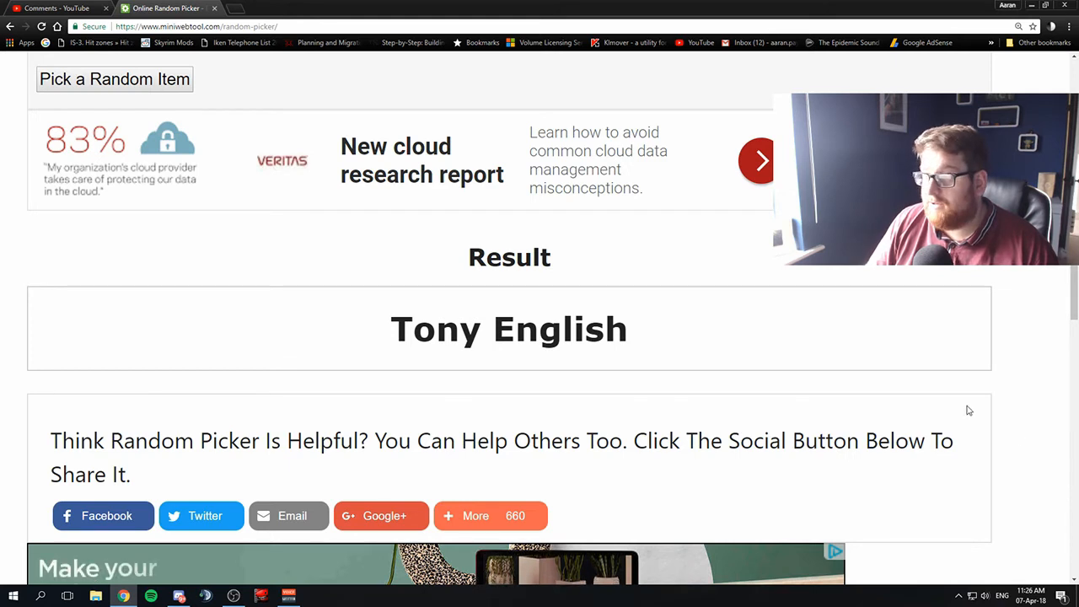
pyautogui.moveTo(767, 408)
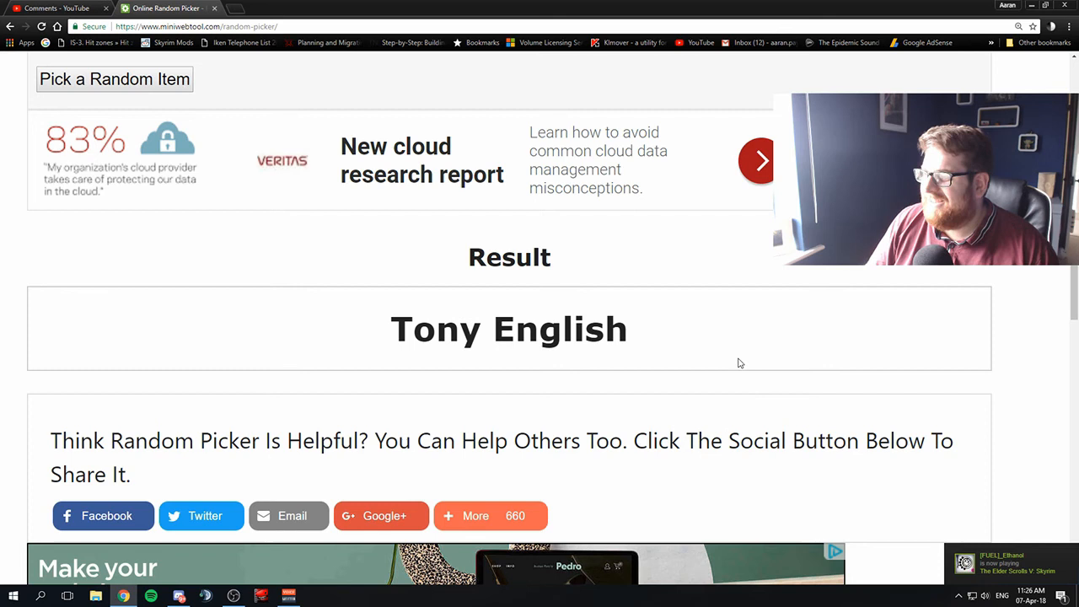
pyautogui.moveTo(737, 359)
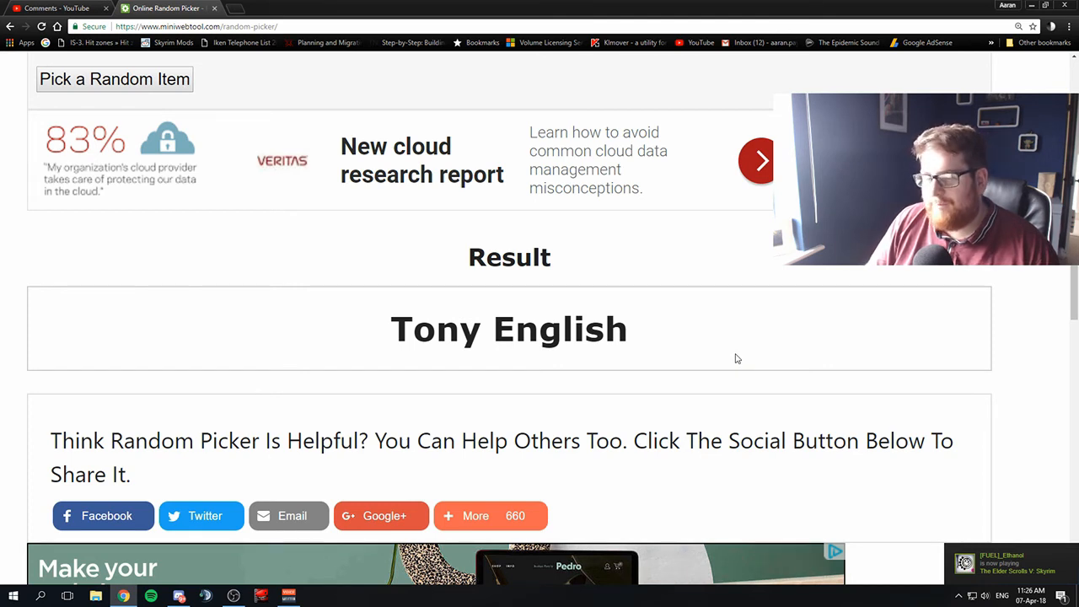
pyautogui.moveTo(730, 358)
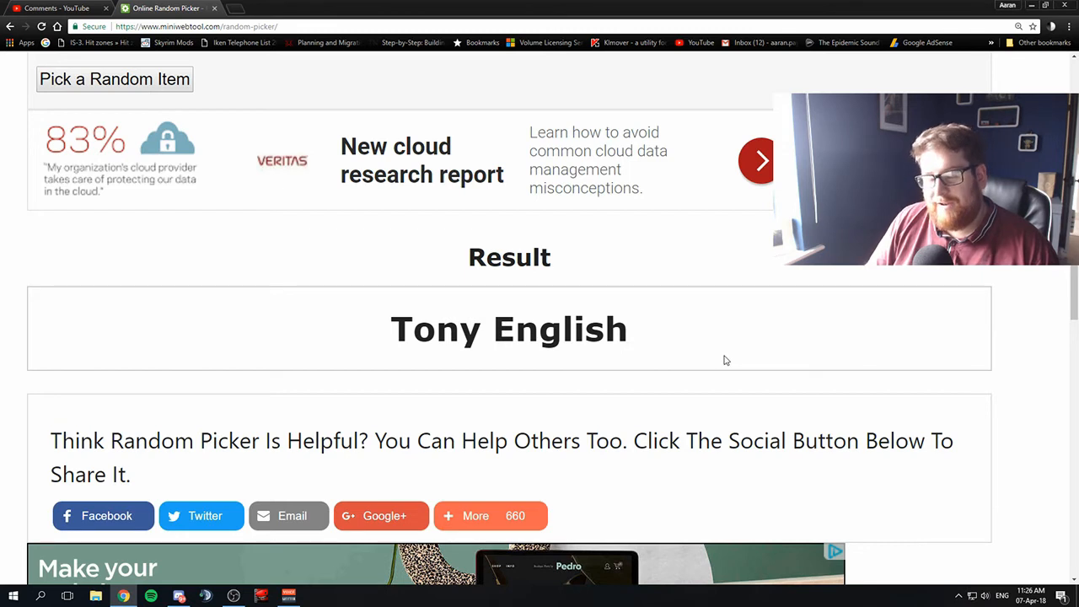
pyautogui.moveTo(745, 360)
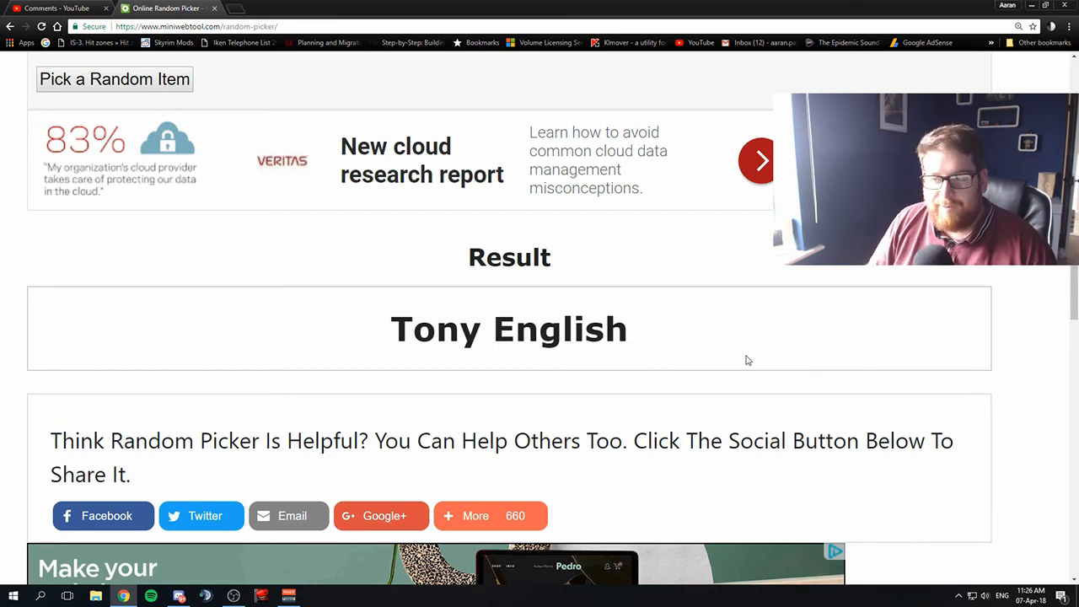
pyautogui.moveTo(594, 367)
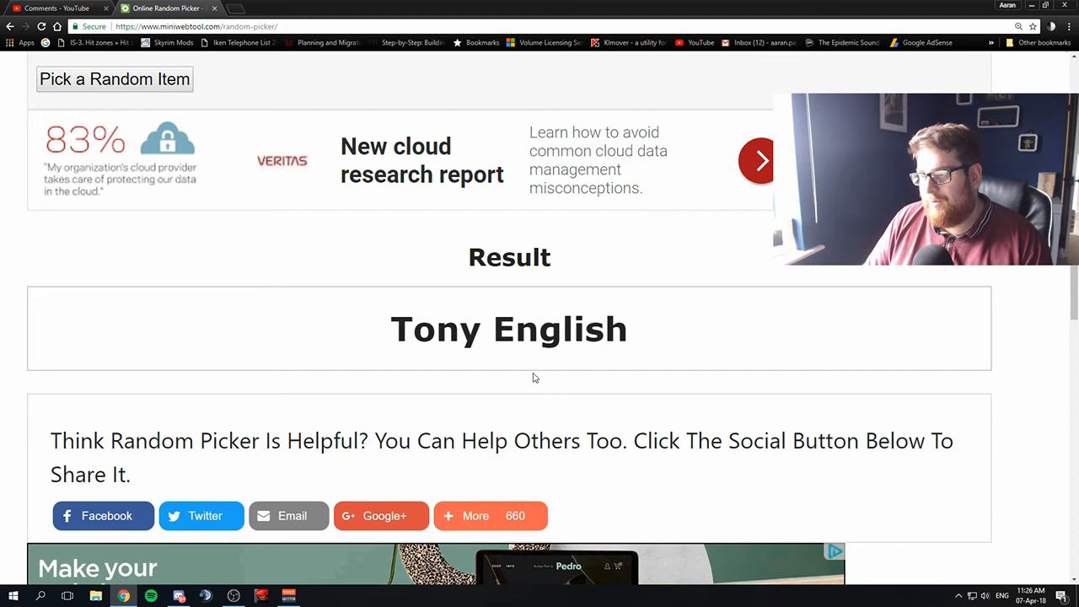
pyautogui.moveTo(543, 365)
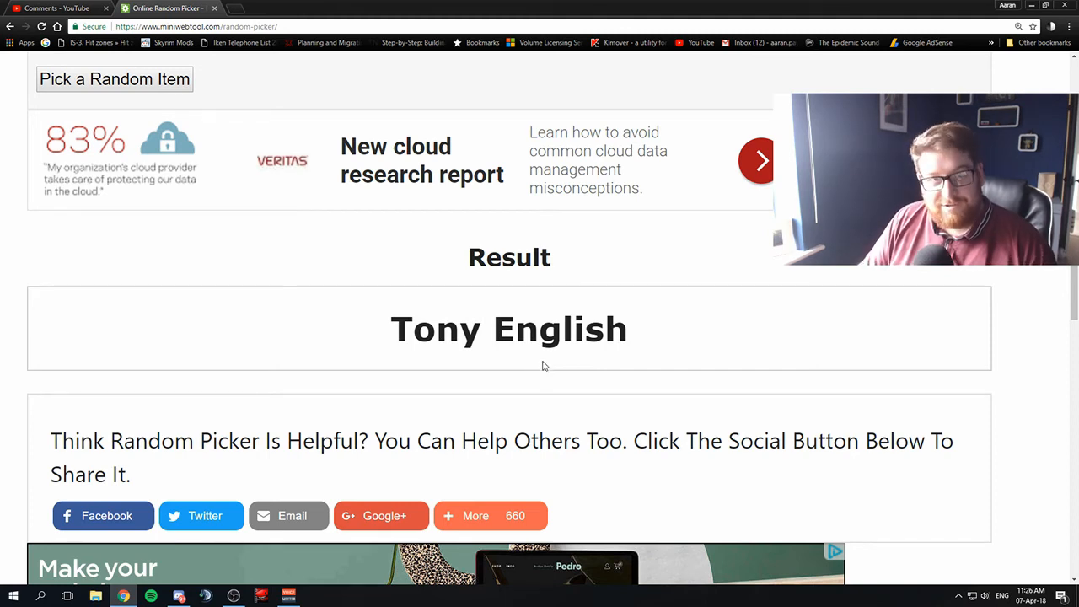